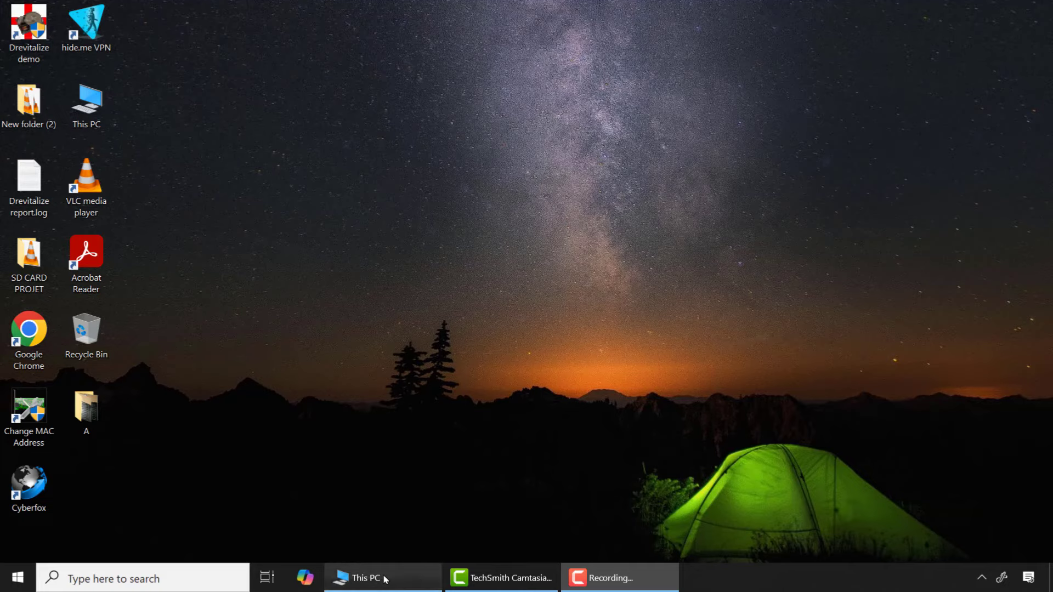
Try opening Saforo.jpg on USB Drive (G:) and confirm it fails as corrupted.
left_click(366, 578)
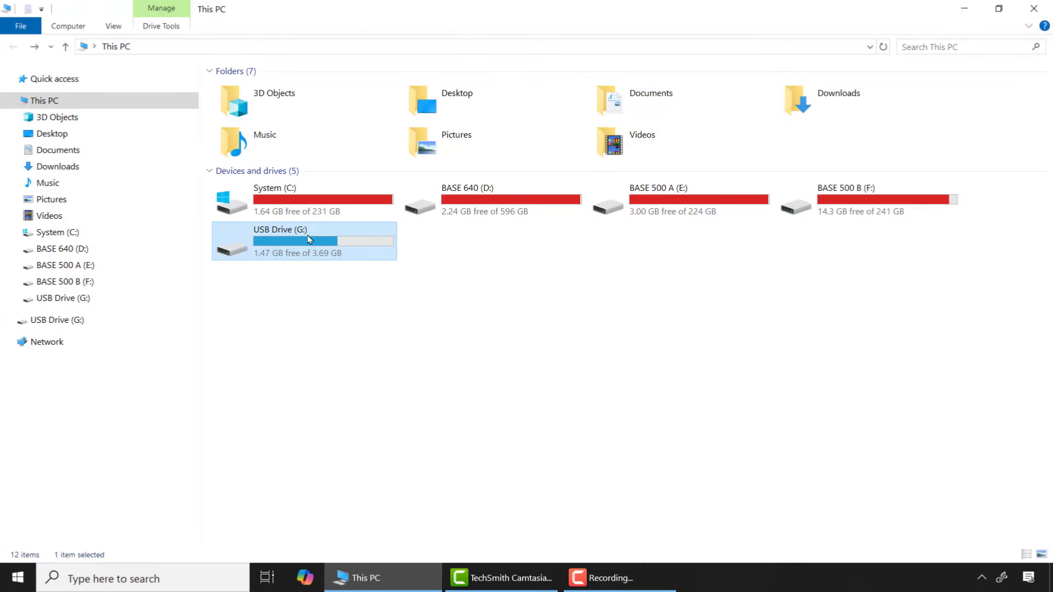
double_click(303, 241)
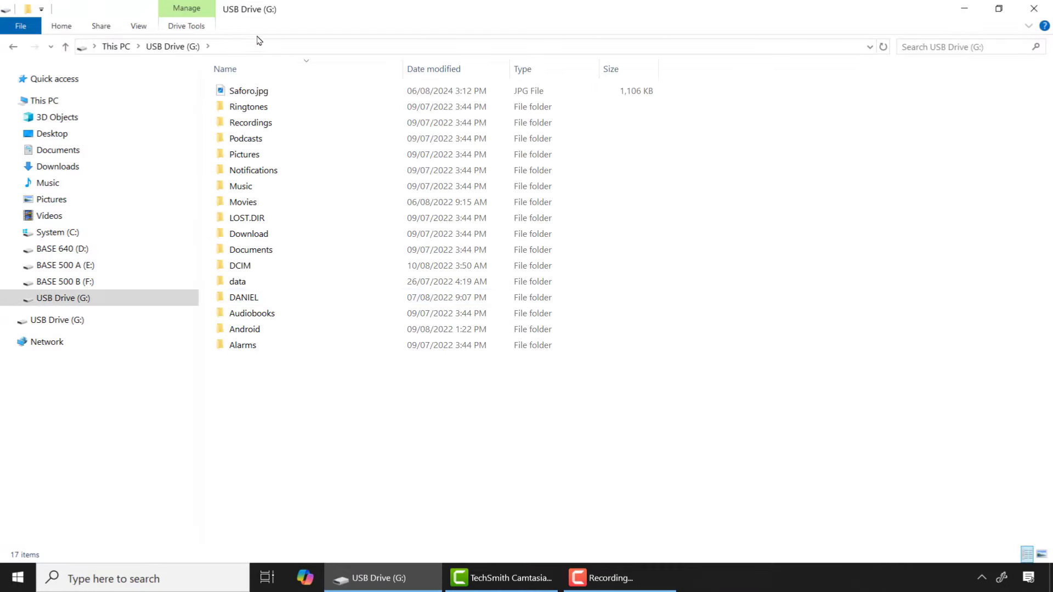
mouse_move(303, 386)
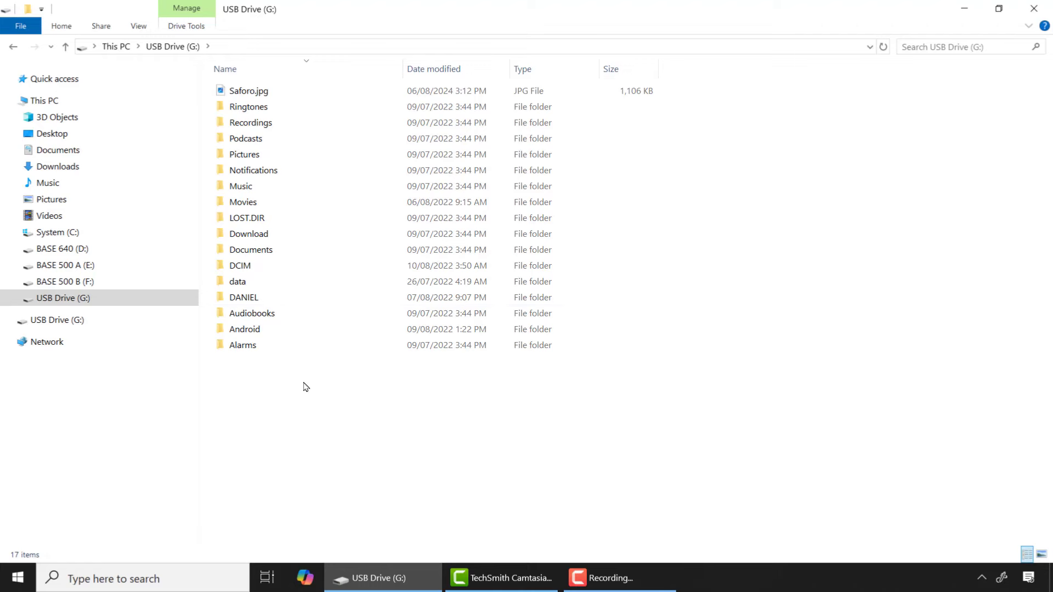
double_click(249, 90)
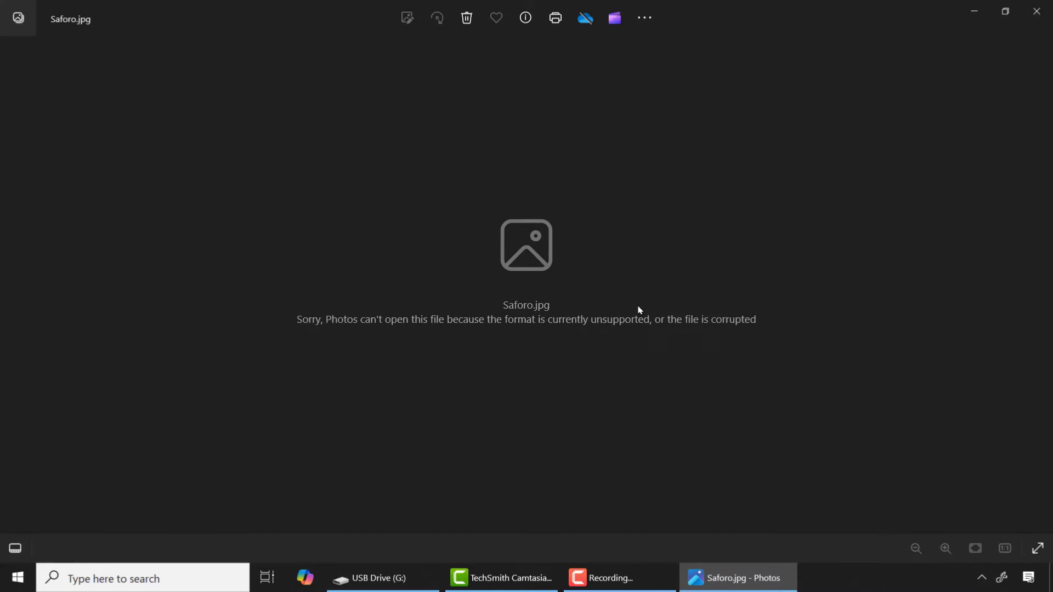
mouse_move(561, 411)
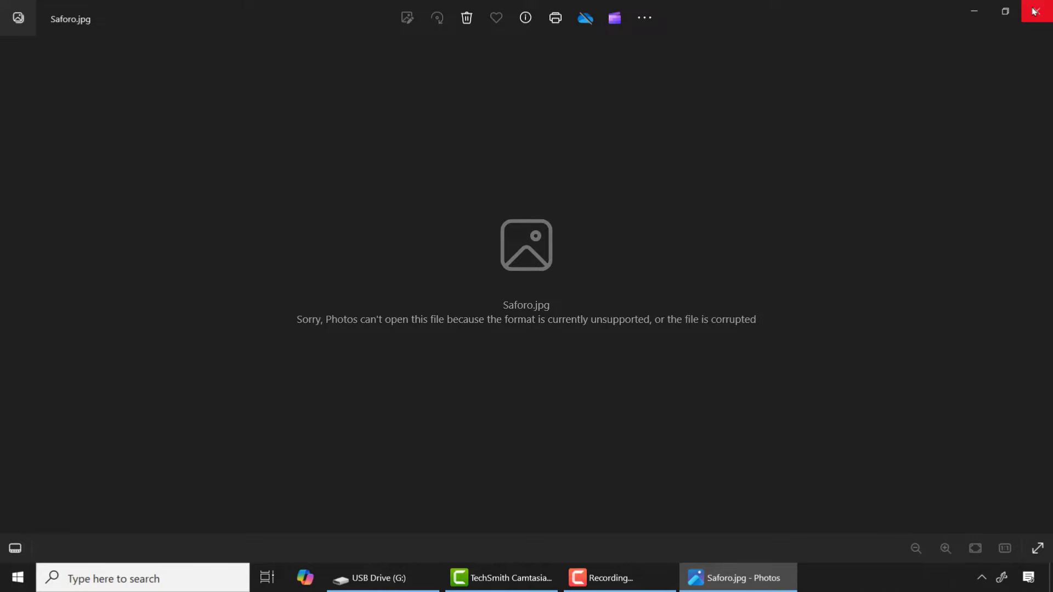
left_click(1036, 12)
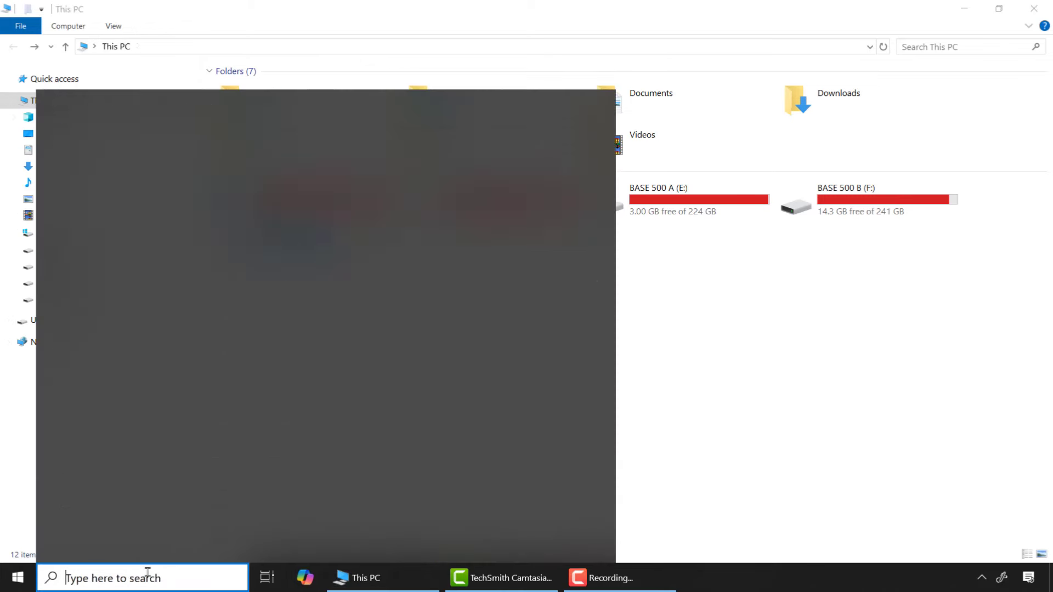
Launch Command Prompt as administrator from a 'cmd' search.
type("cmd")
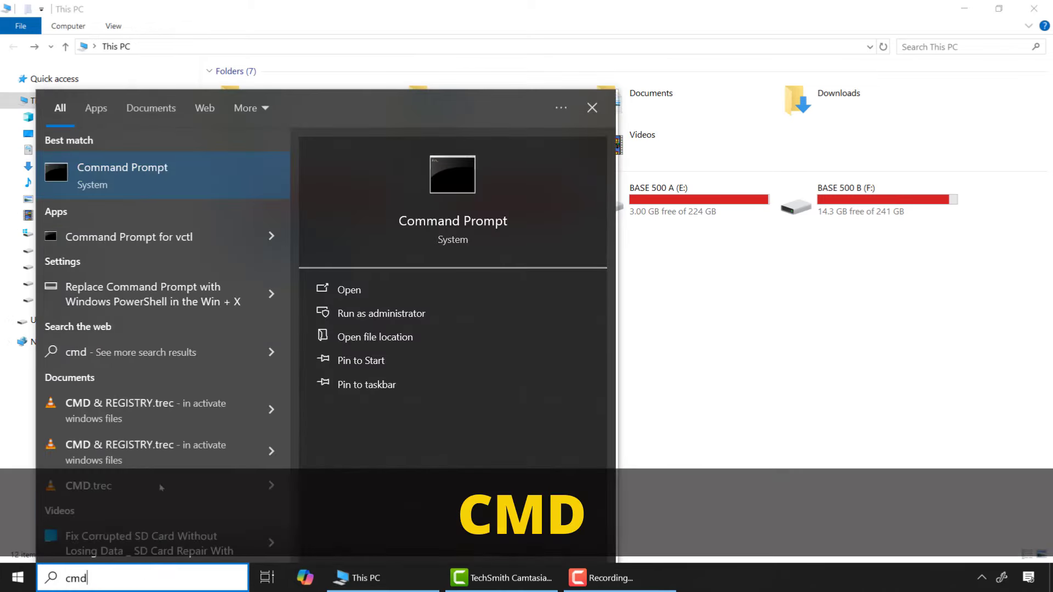
right_click(122, 167)
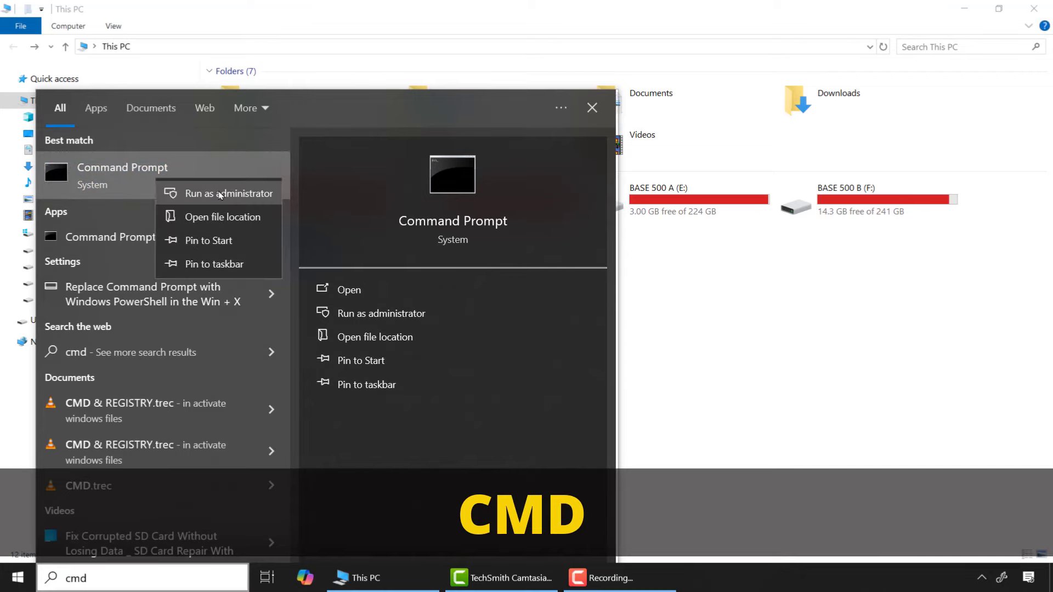
left_click(225, 194)
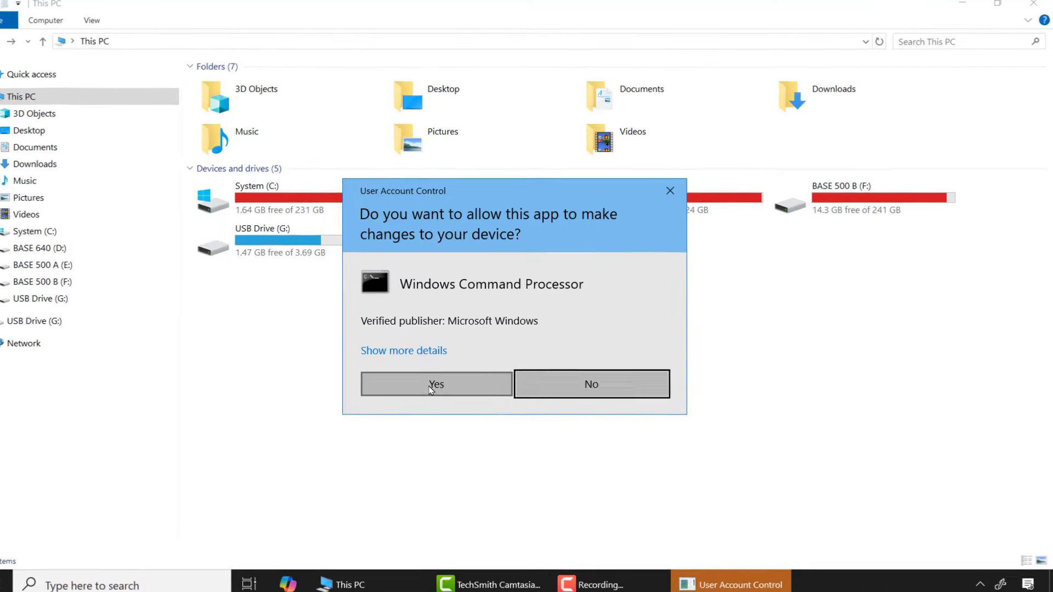
left_click(435, 383)
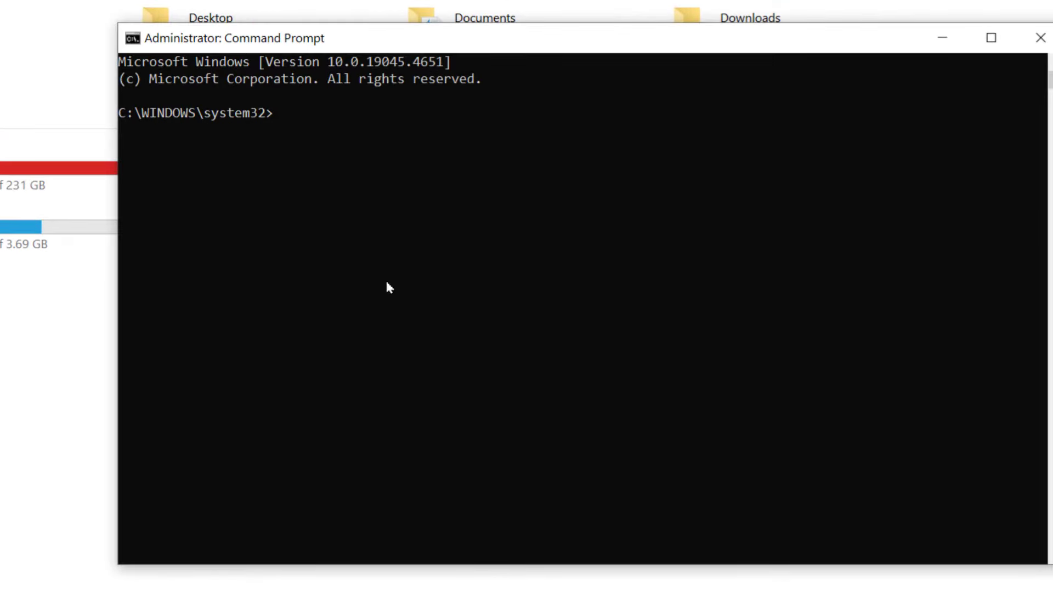
Run 'chkdsk /f g:' on the USB drive and minimize the window once no problems are reported.
type("c")
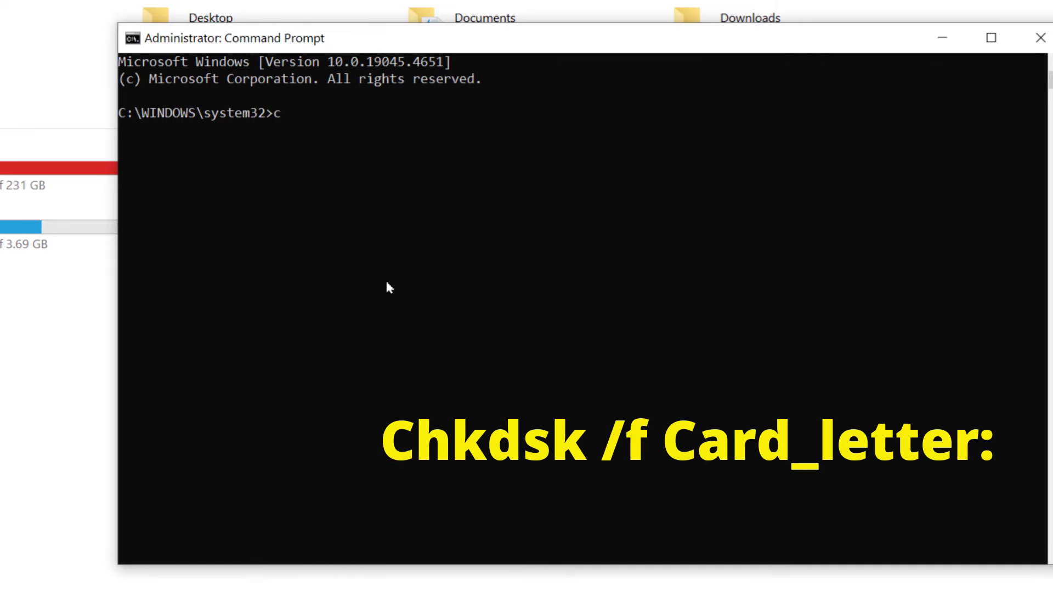
type("hkds")
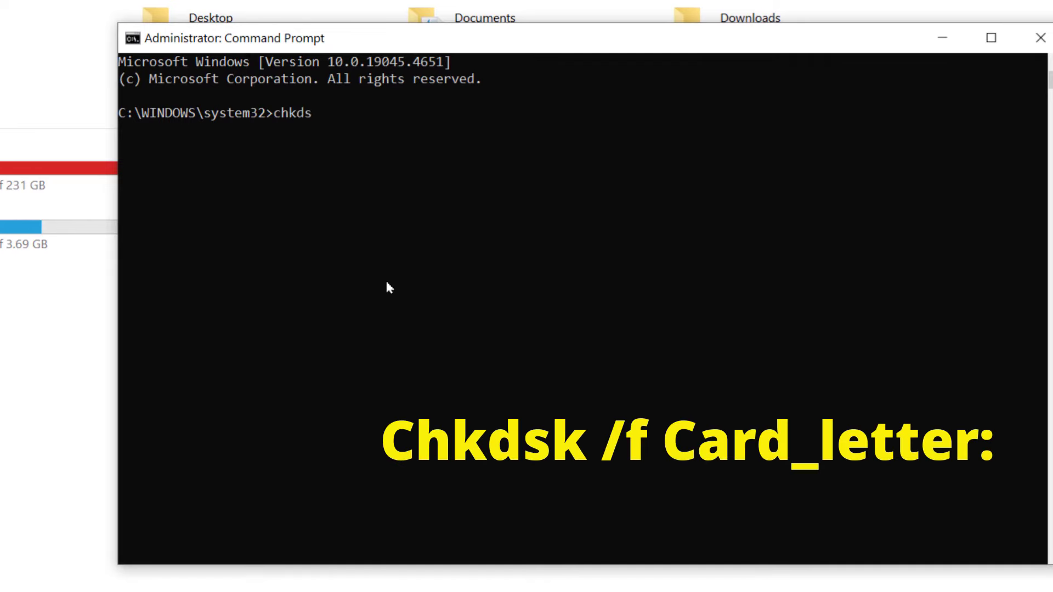
type("k /")
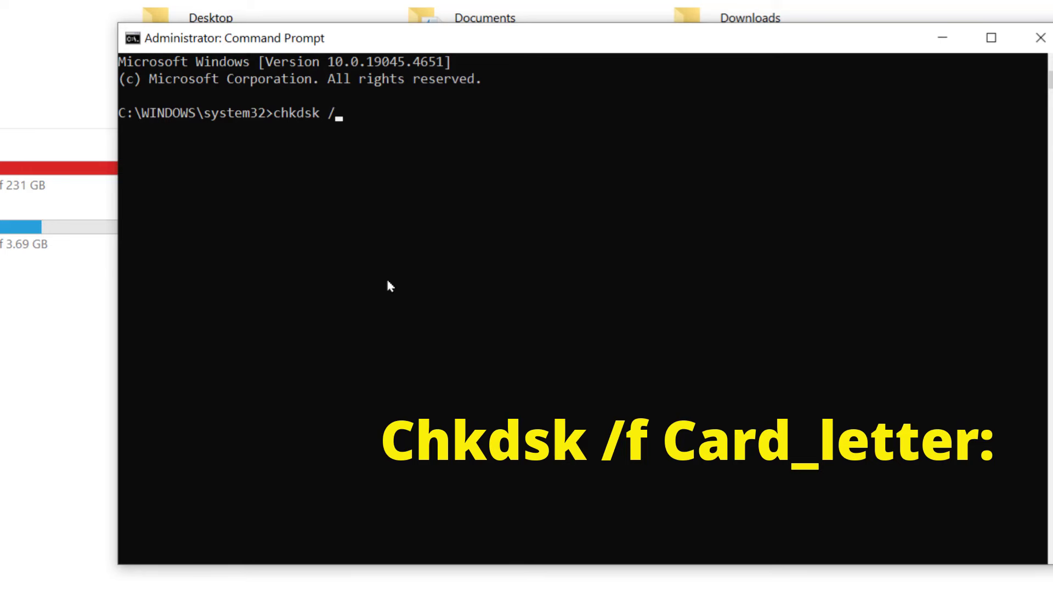
type("f")
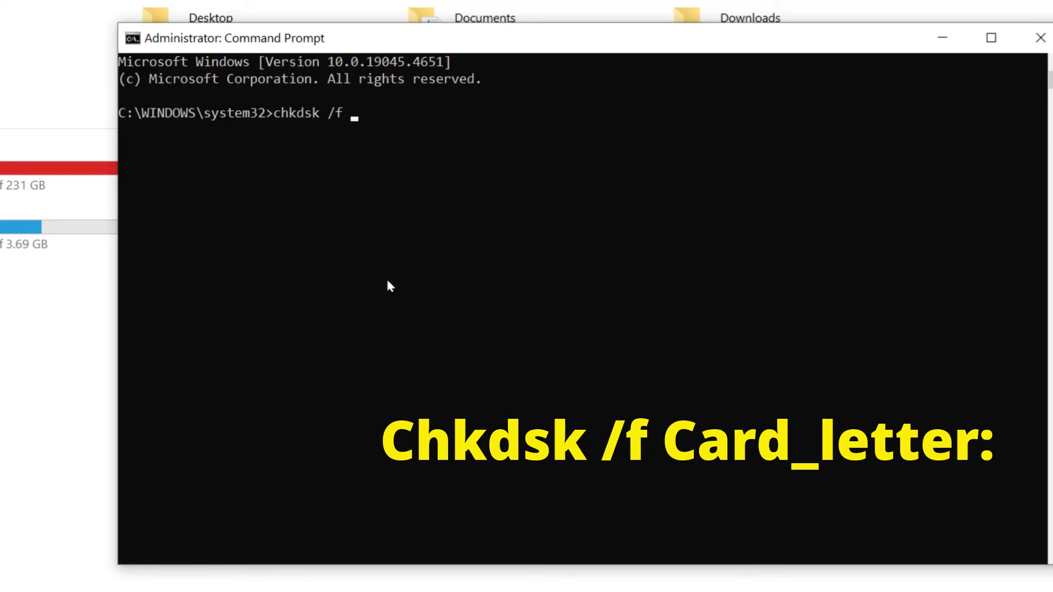
type("g")
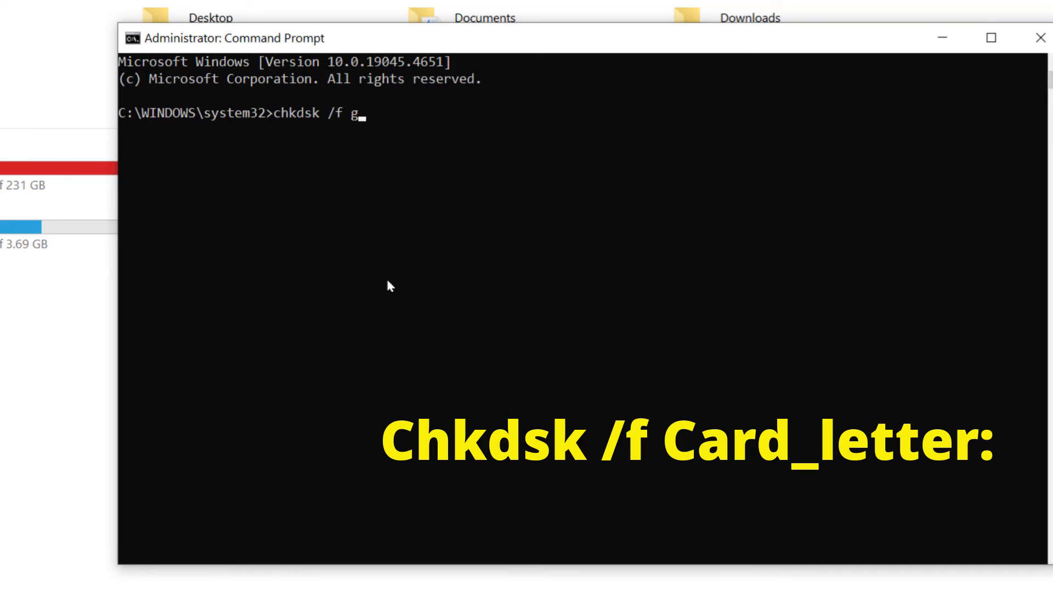
type(":")
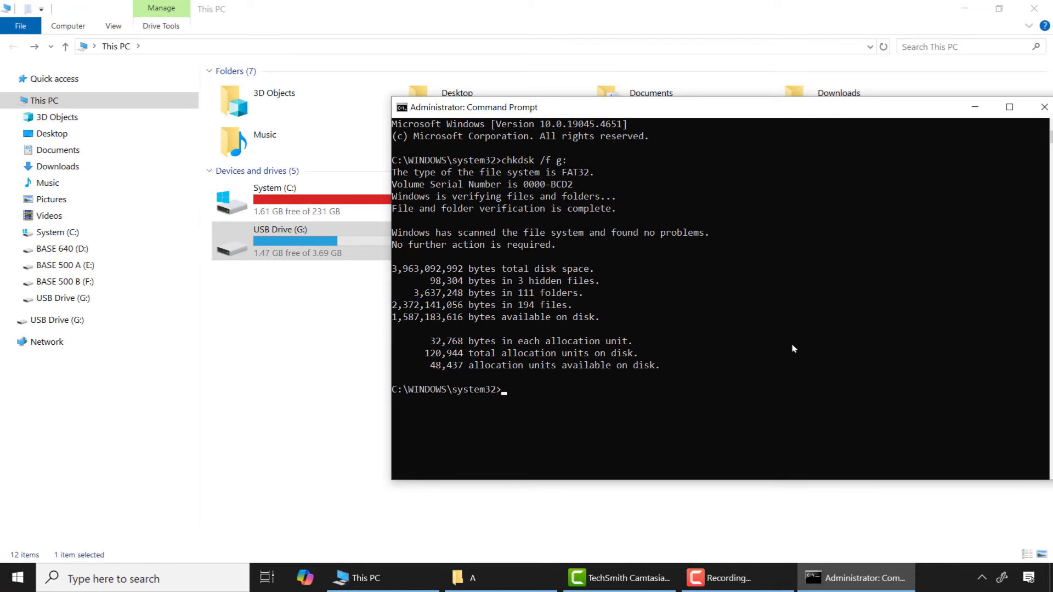
left_click(974, 107)
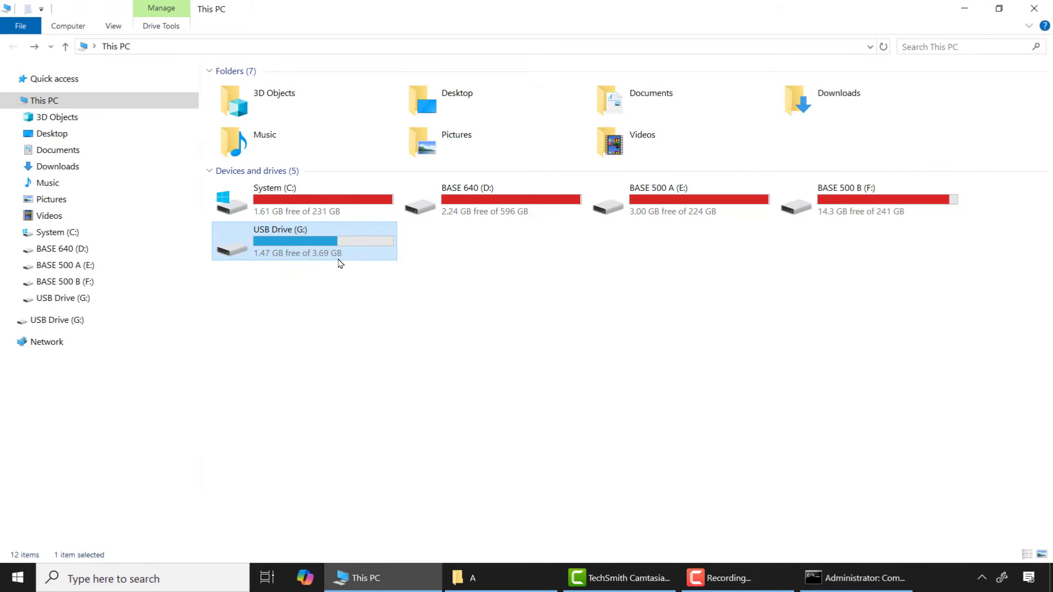
Open Saforo.jpg from USB Drive (G:) and verify it now displays in Photos.
double_click(281, 241)
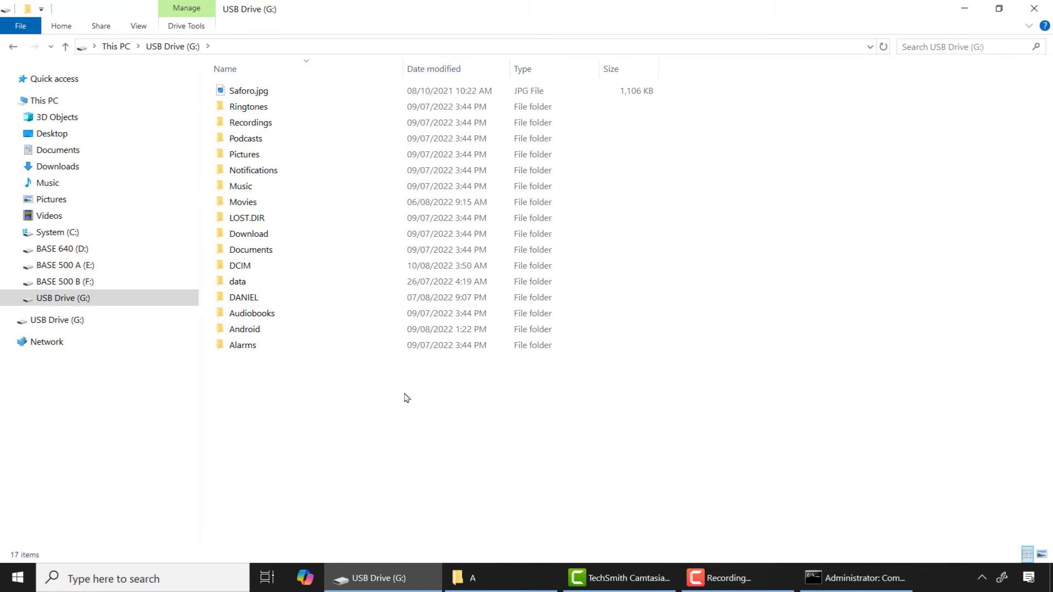
left_click(248, 91)
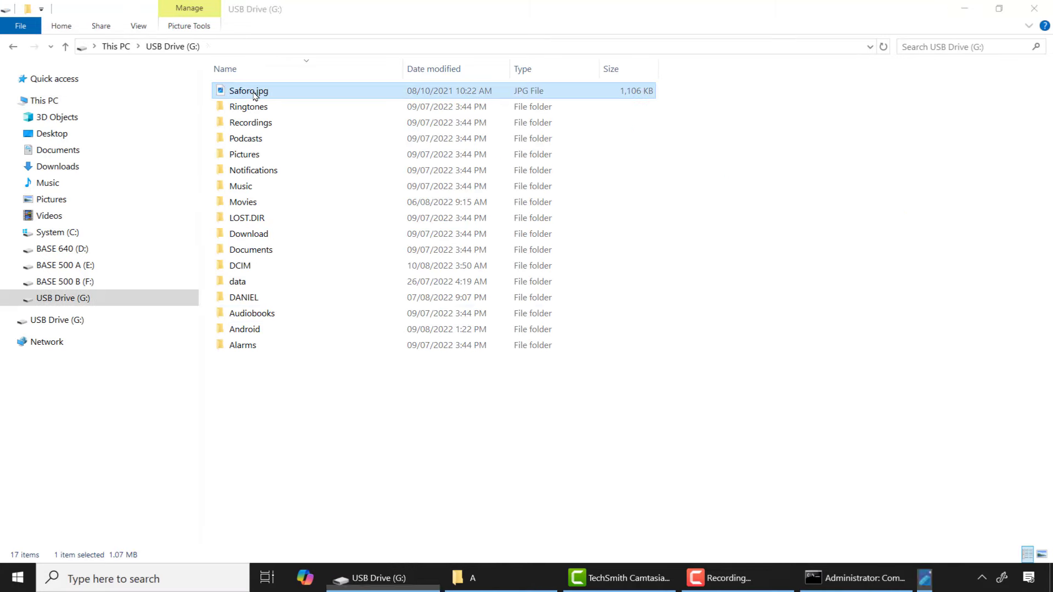
double_click(248, 91)
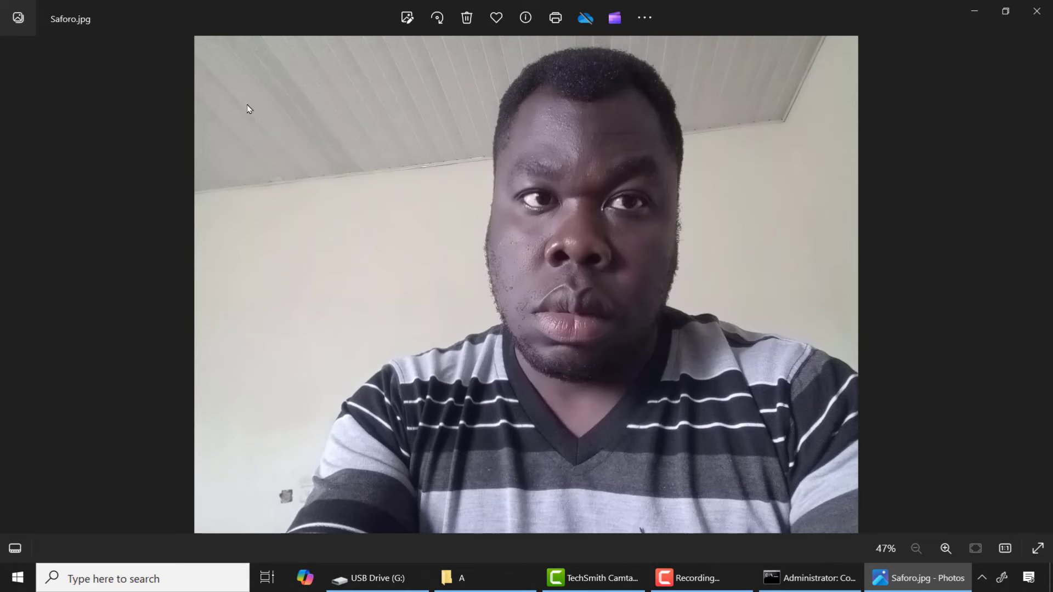
mouse_move(970, 90)
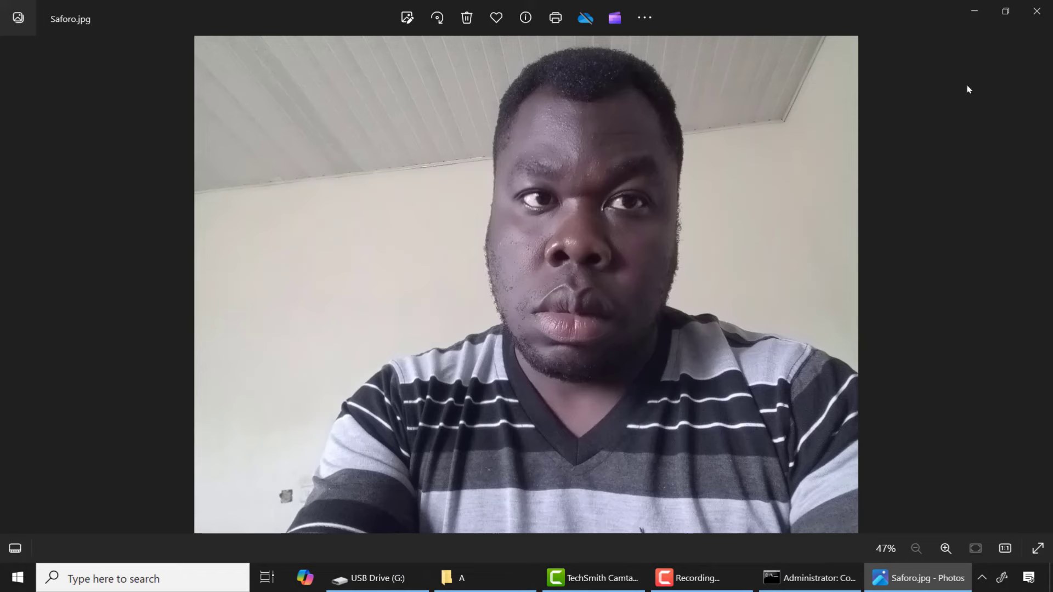
mouse_move(966, 133)
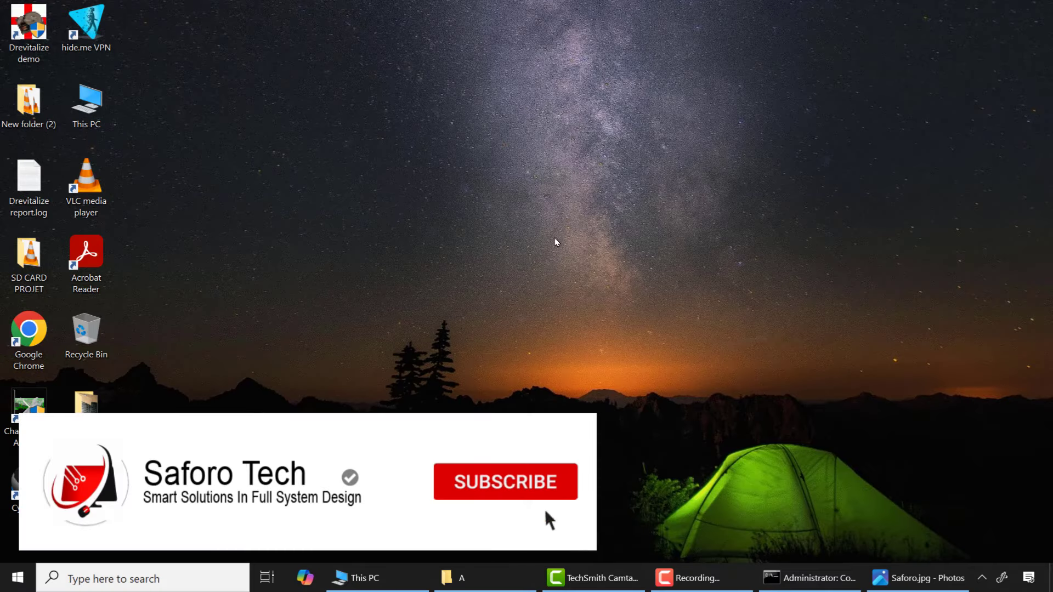
left_click(506, 482)
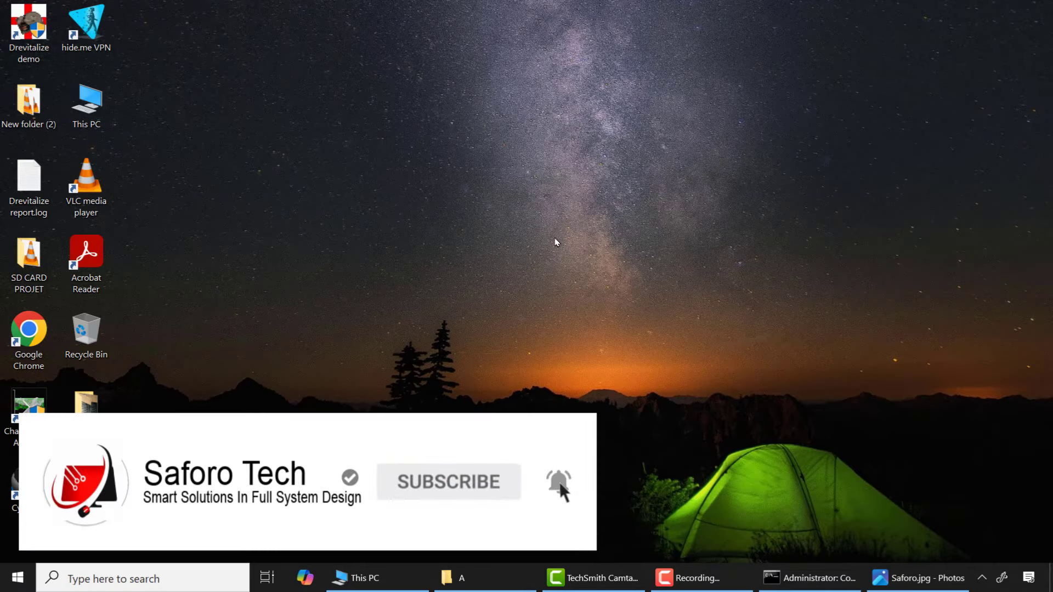